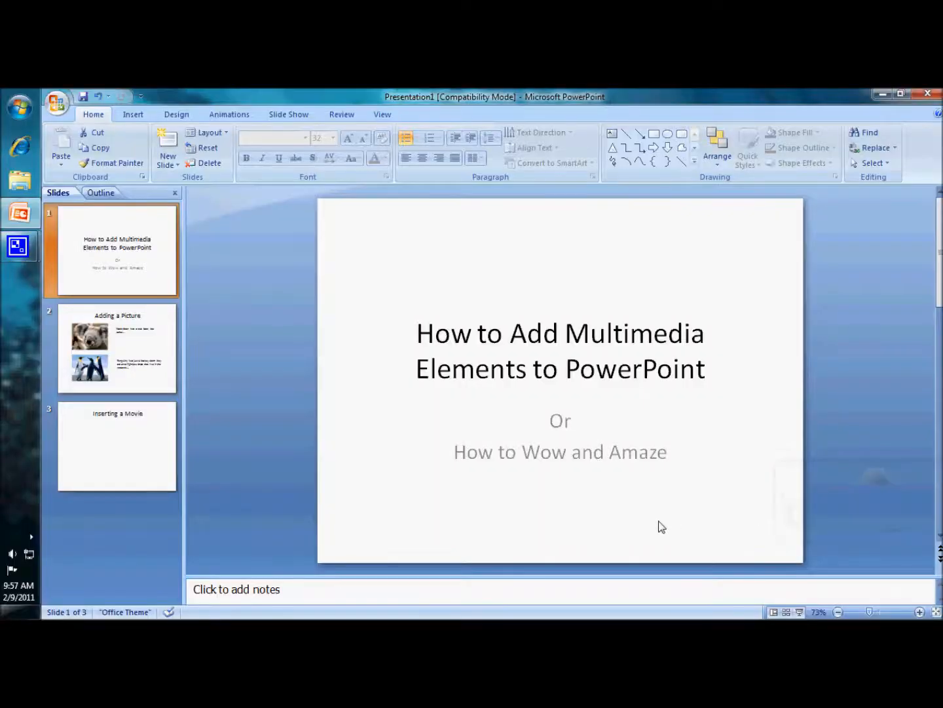
{"action": "mouse_move", "coordinate": [444, 510]}
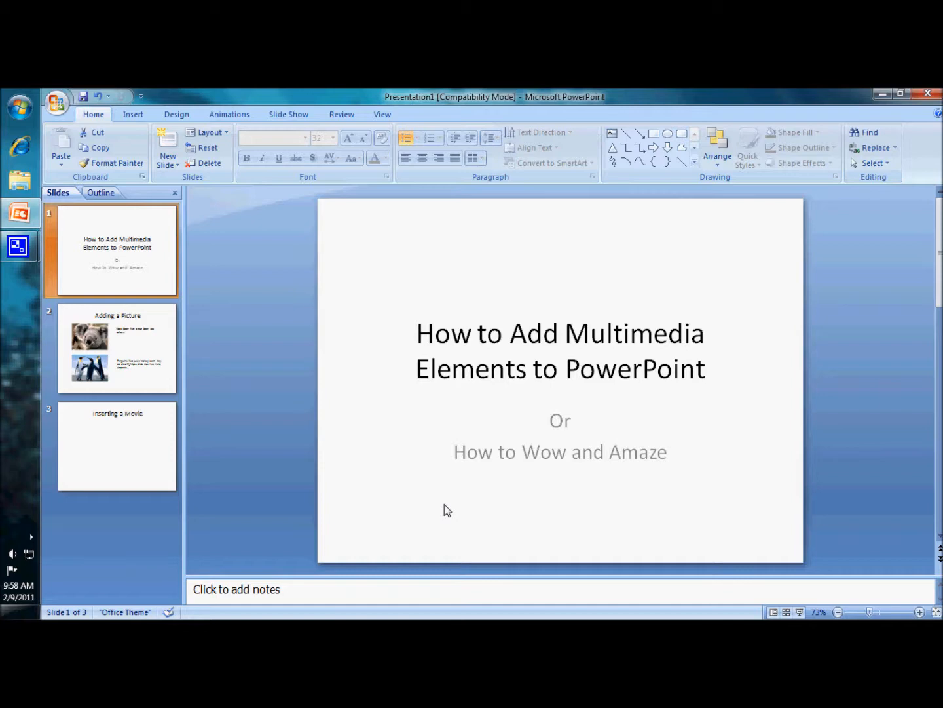
Display the Adding a Picture slide, then open slide 3, Inserting a Movie
{"action": "left_click", "coordinate": [117, 347]}
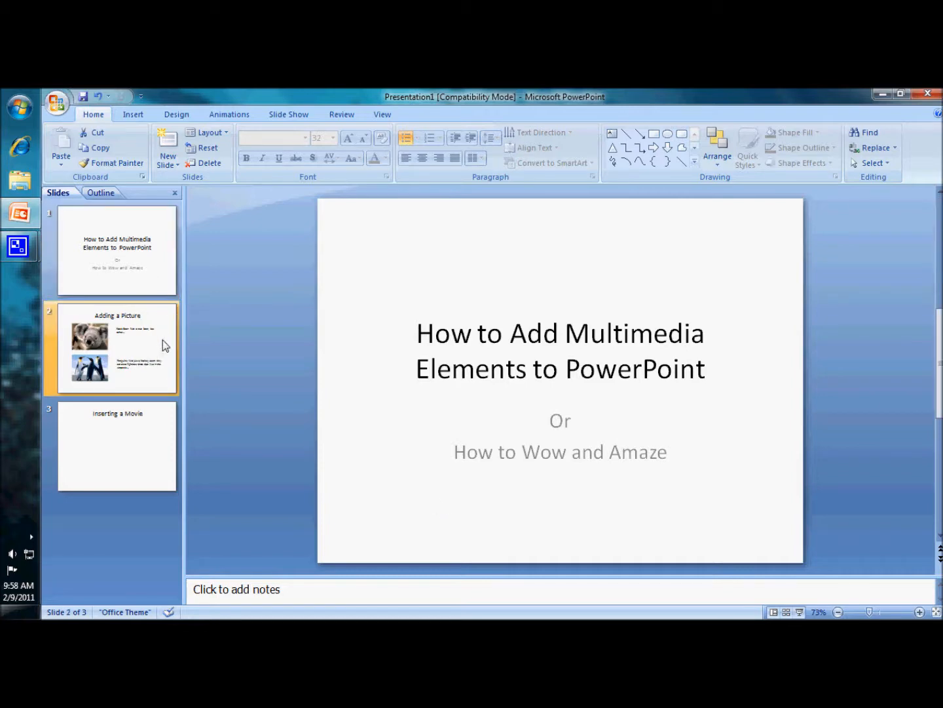
{"action": "left_click", "coordinate": [117, 347]}
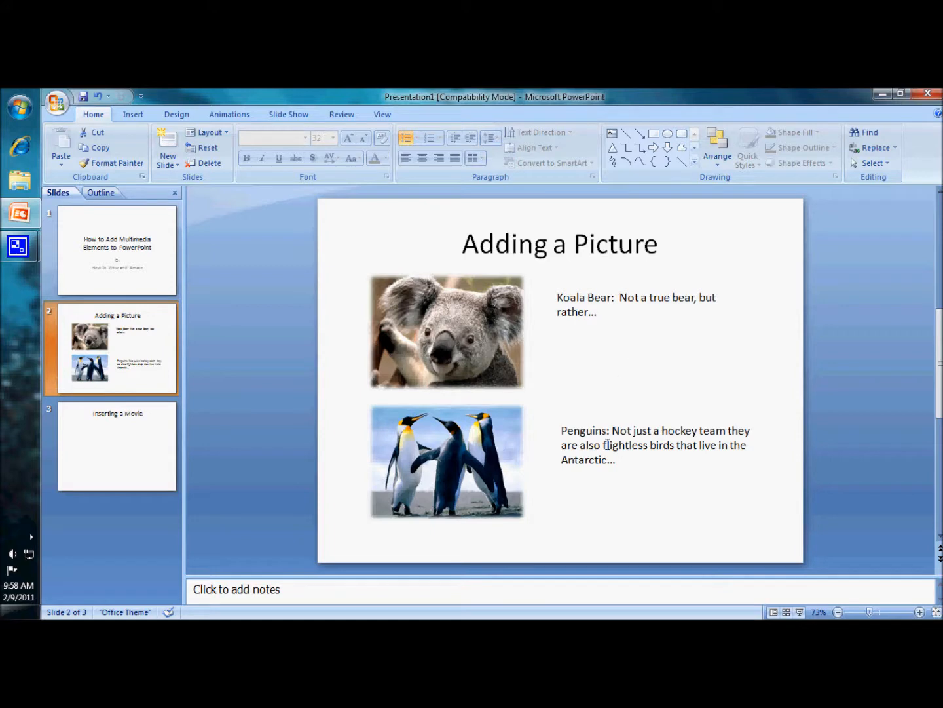
{"action": "left_click", "coordinate": [117, 445]}
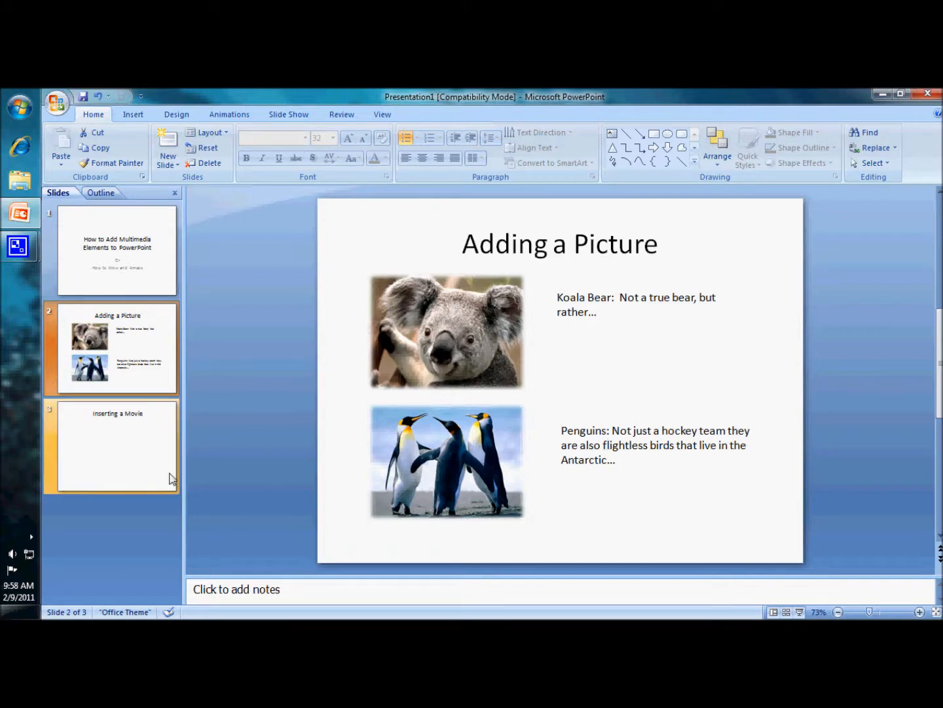
{"action": "left_click", "coordinate": [117, 446]}
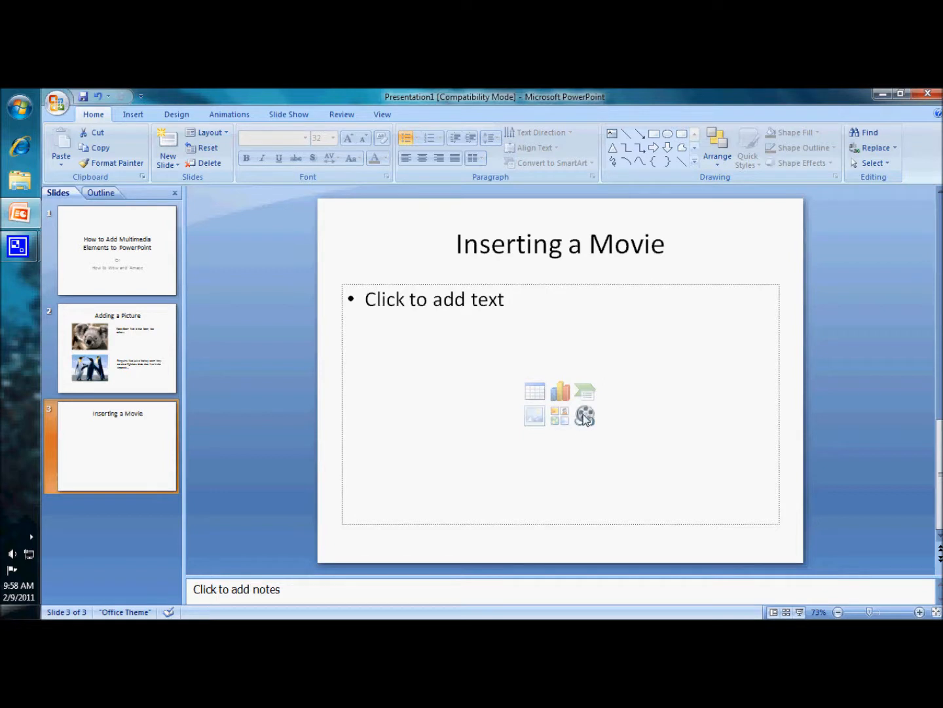
{"action": "mouse_move", "coordinate": [585, 415]}
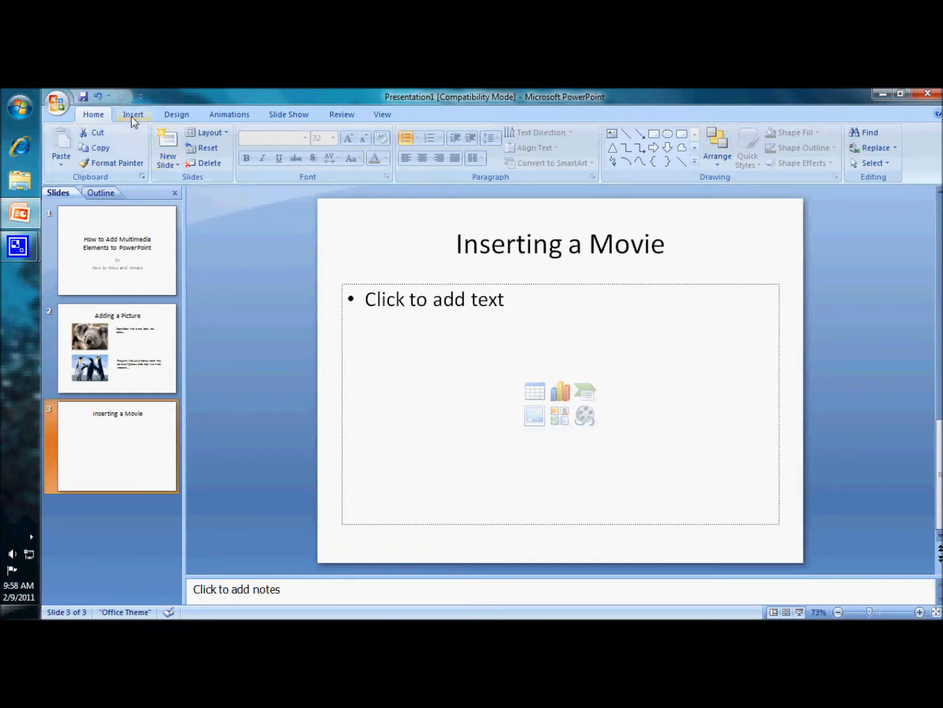
Choose Movie from File on the Insert tab's Movie menu
{"action": "left_click", "coordinate": [133, 114]}
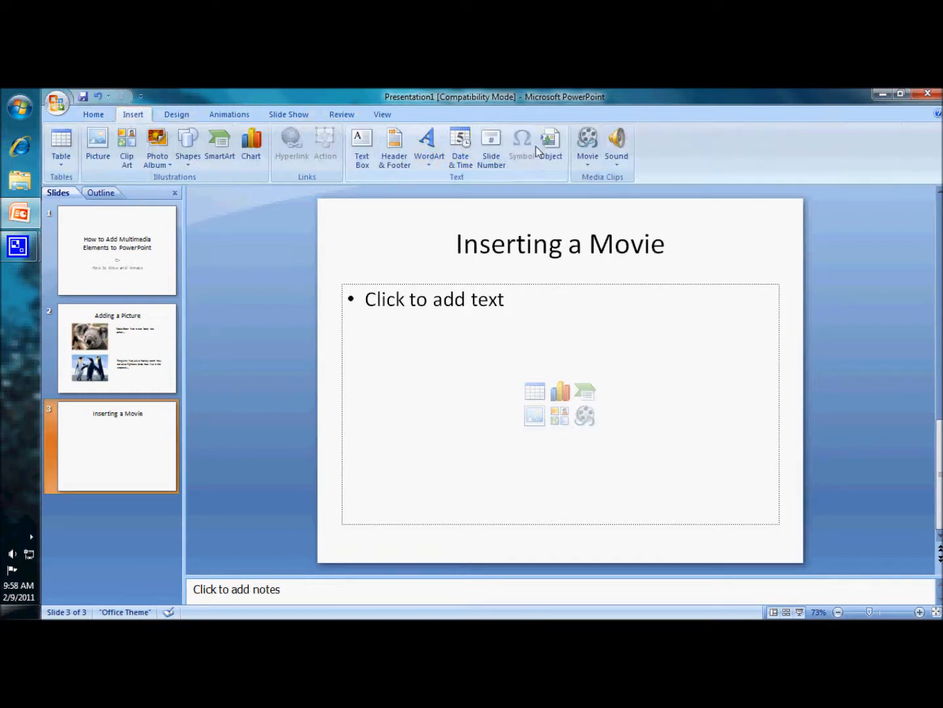
{"action": "left_click", "coordinate": [587, 144]}
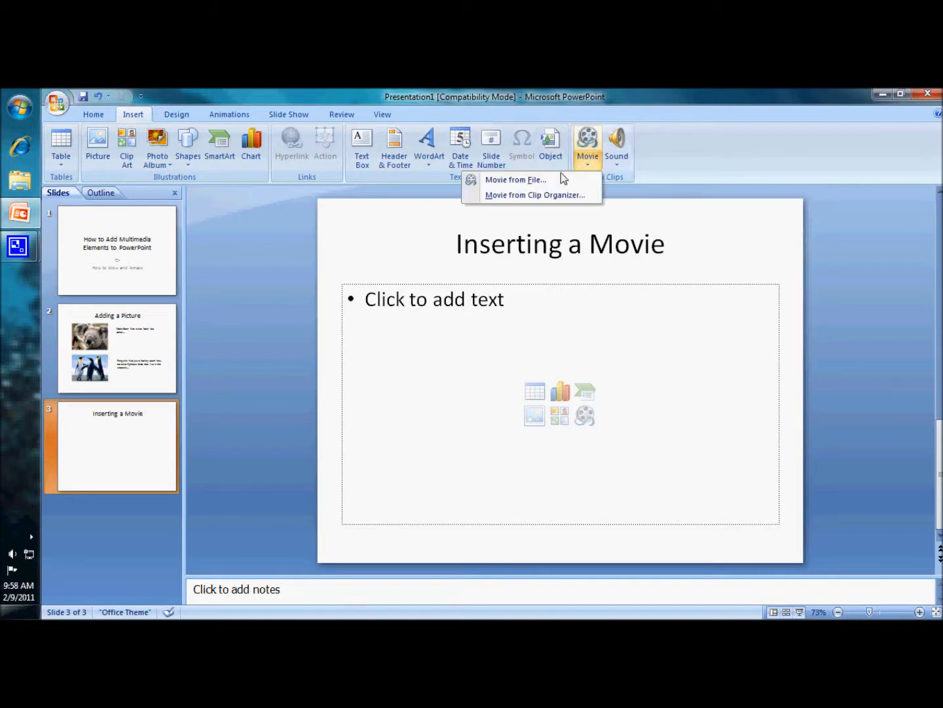
{"action": "mouse_move", "coordinate": [516, 179]}
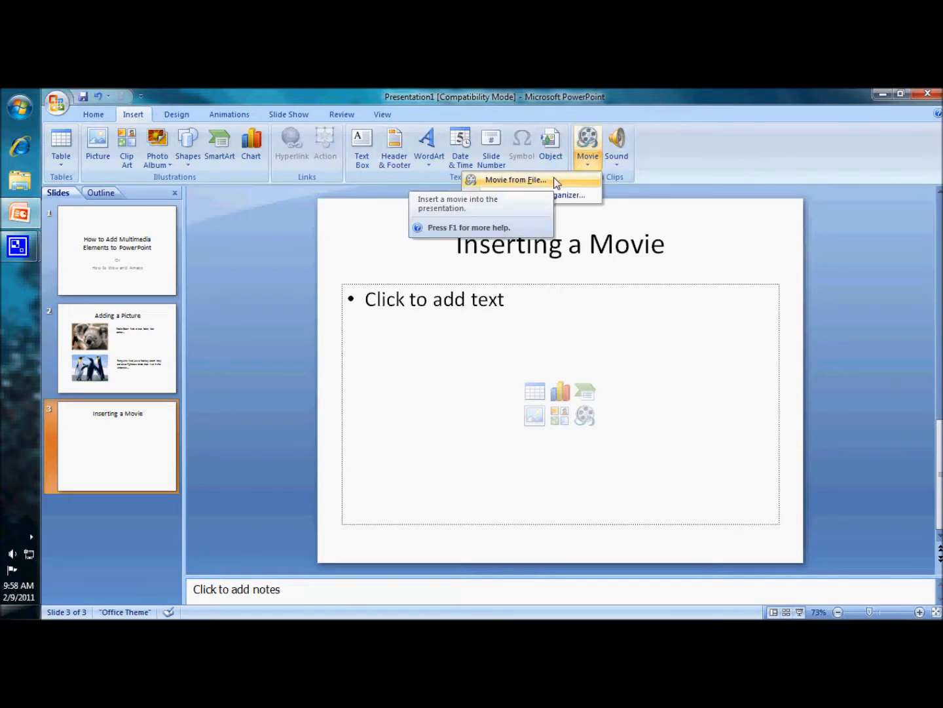
{"action": "left_click", "coordinate": [515, 180]}
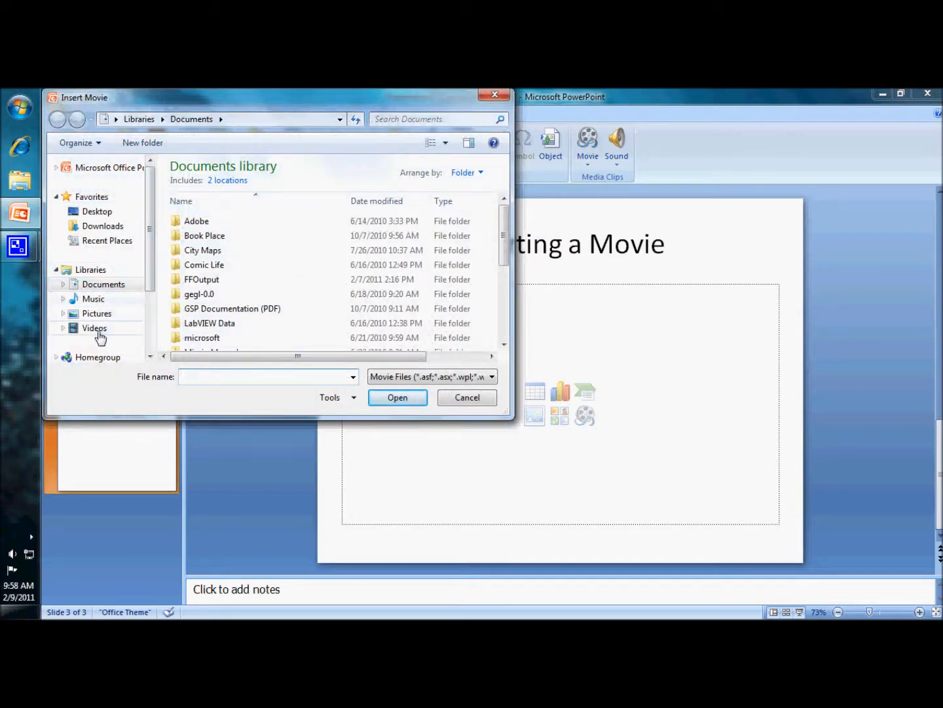
Insert 'powerpoint picture.avi' from the Videos library
{"action": "left_click", "coordinate": [94, 328]}
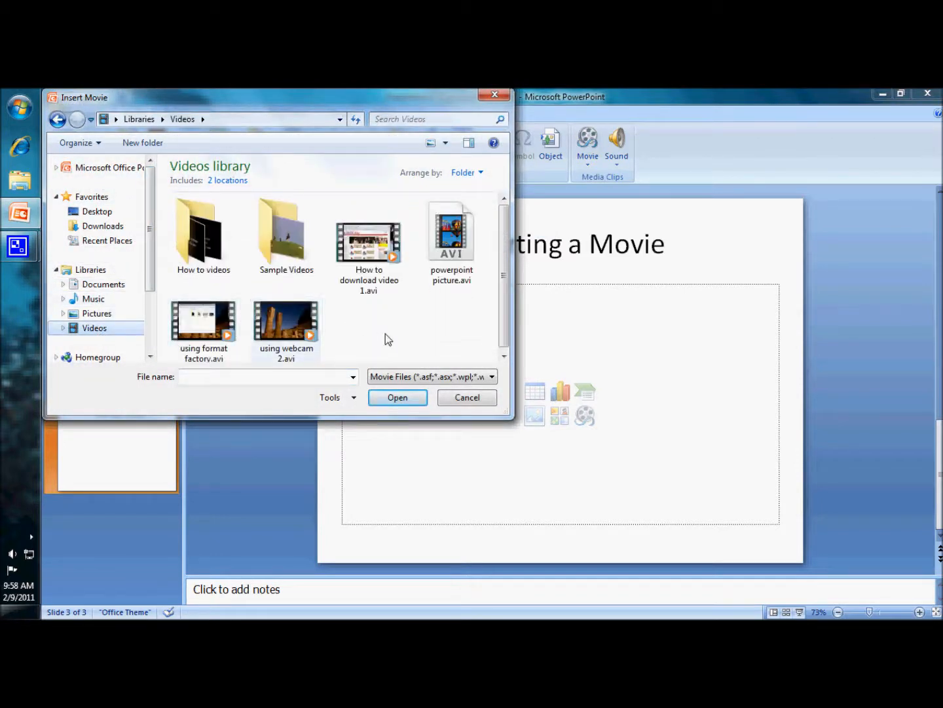
{"action": "mouse_move", "coordinate": [451, 242]}
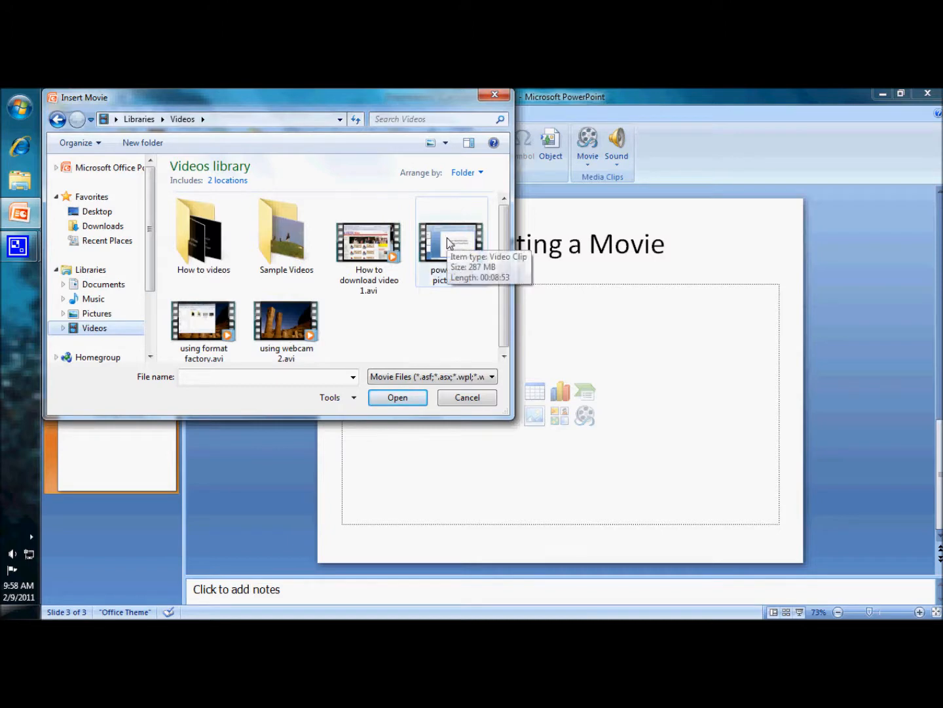
{"action": "left_click", "coordinate": [452, 241]}
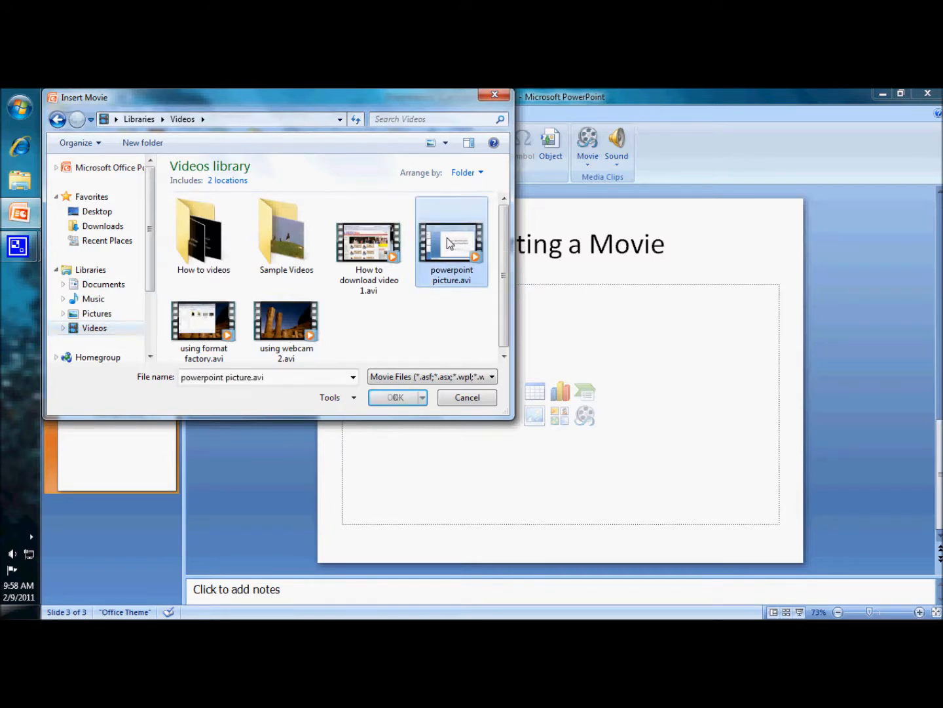
{"action": "left_click", "coordinate": [394, 397]}
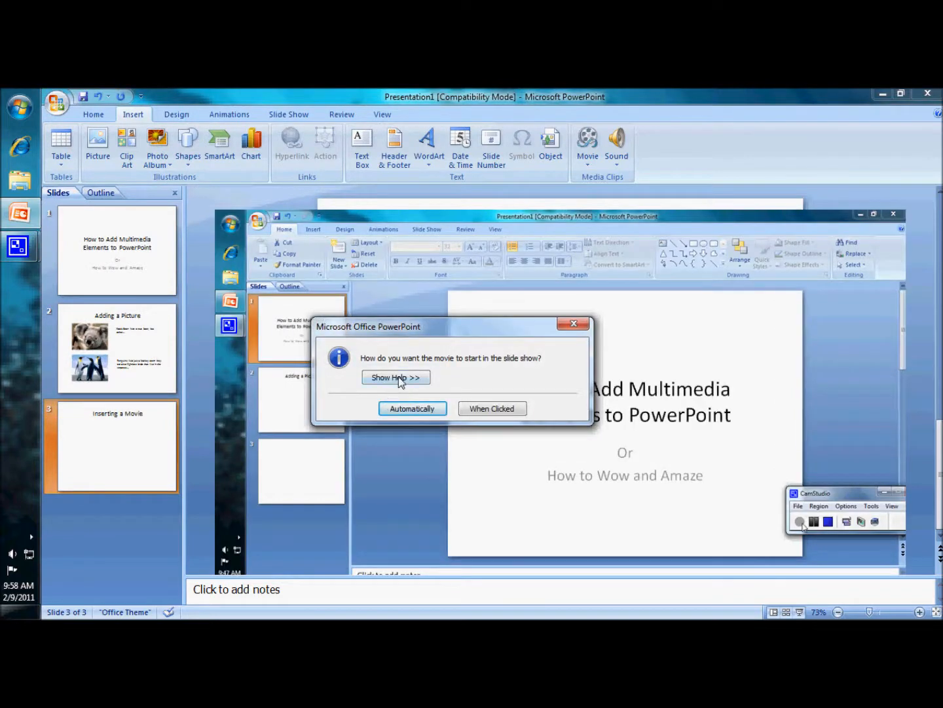
{"action": "mouse_move", "coordinate": [465, 382]}
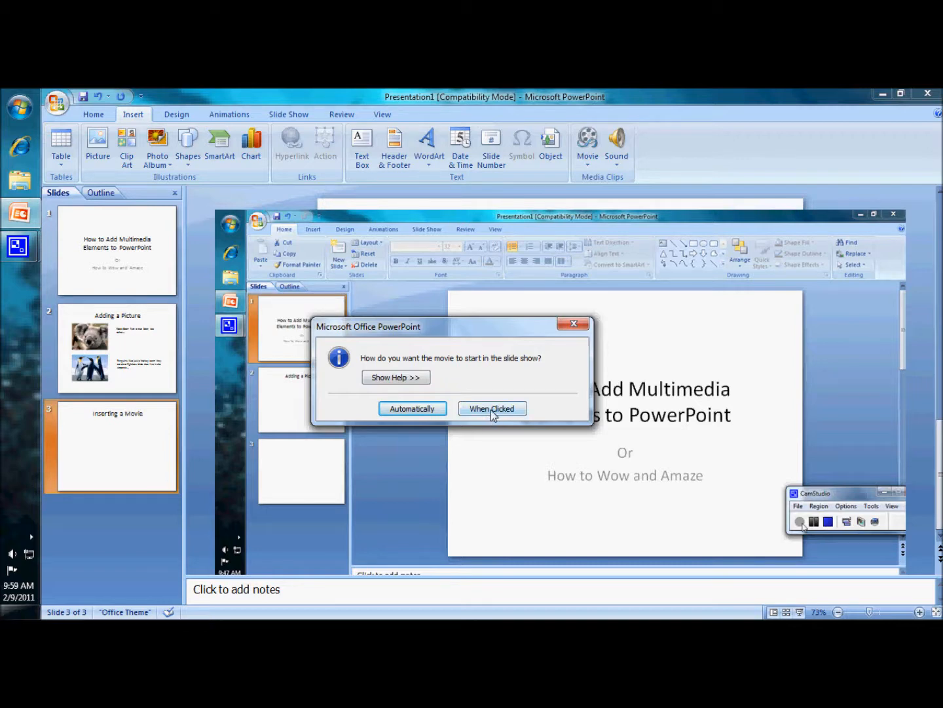
Set the inserted movie to start When Clicked
{"action": "left_click", "coordinate": [491, 409]}
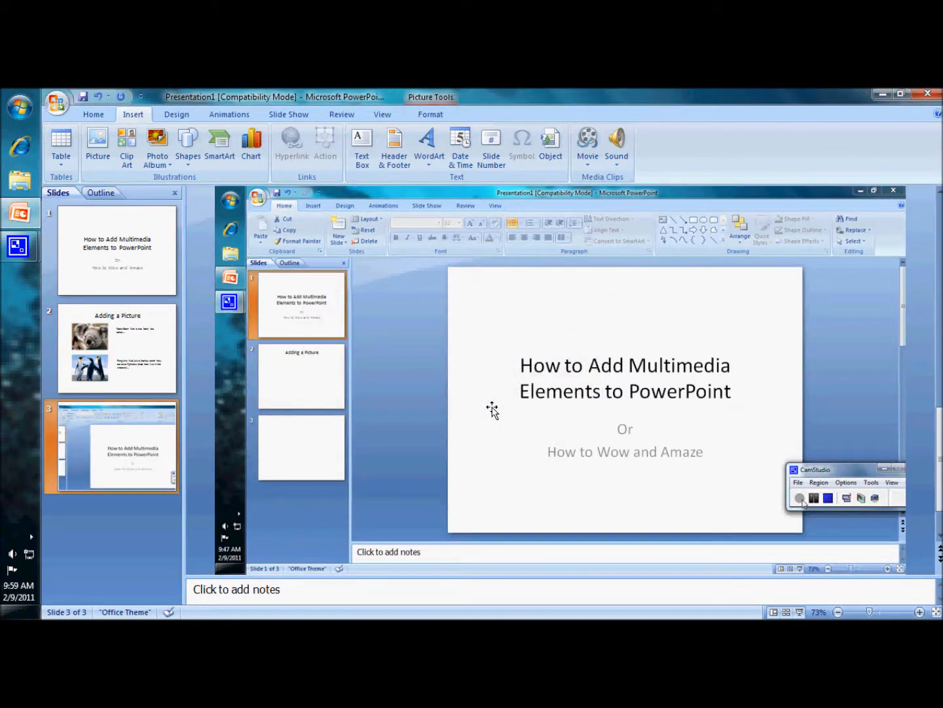
{"action": "mouse_move", "coordinate": [530, 360]}
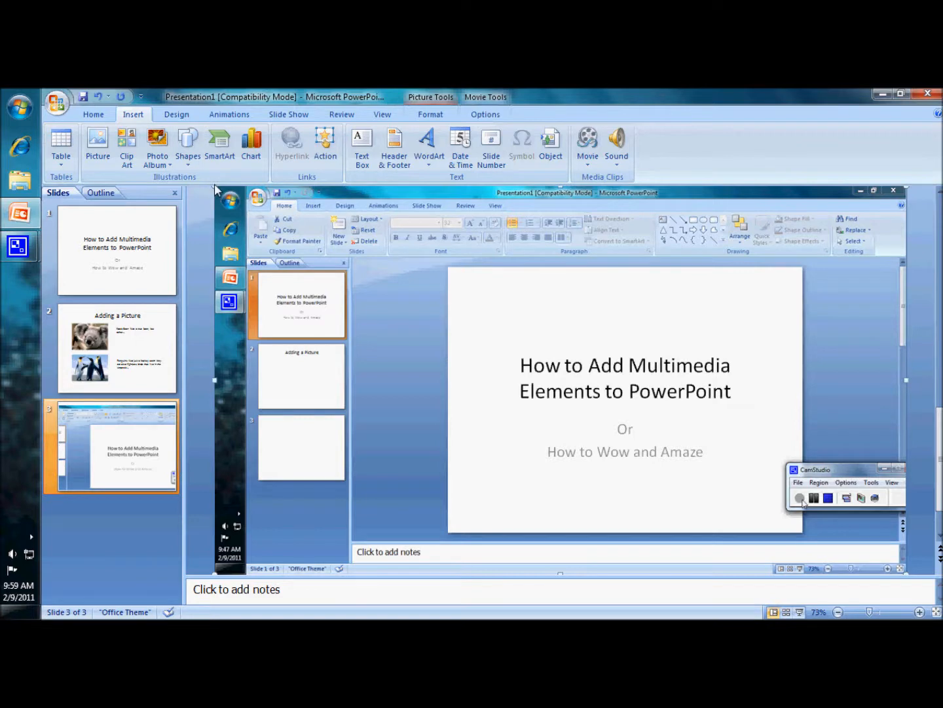
{"action": "mouse_move", "coordinate": [217, 190]}
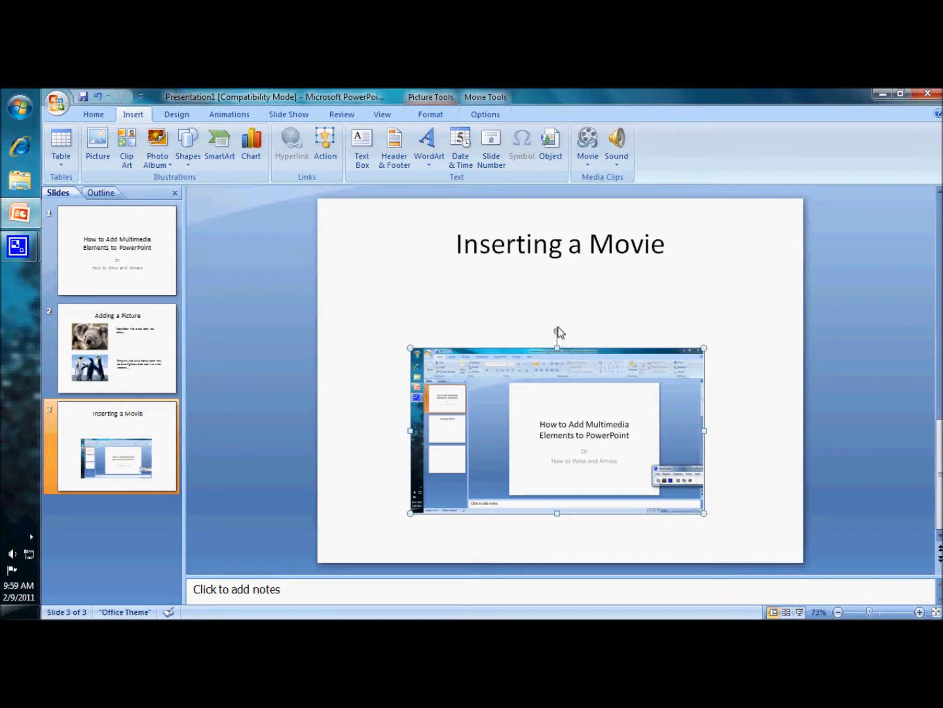
{"action": "mouse_move", "coordinate": [557, 344]}
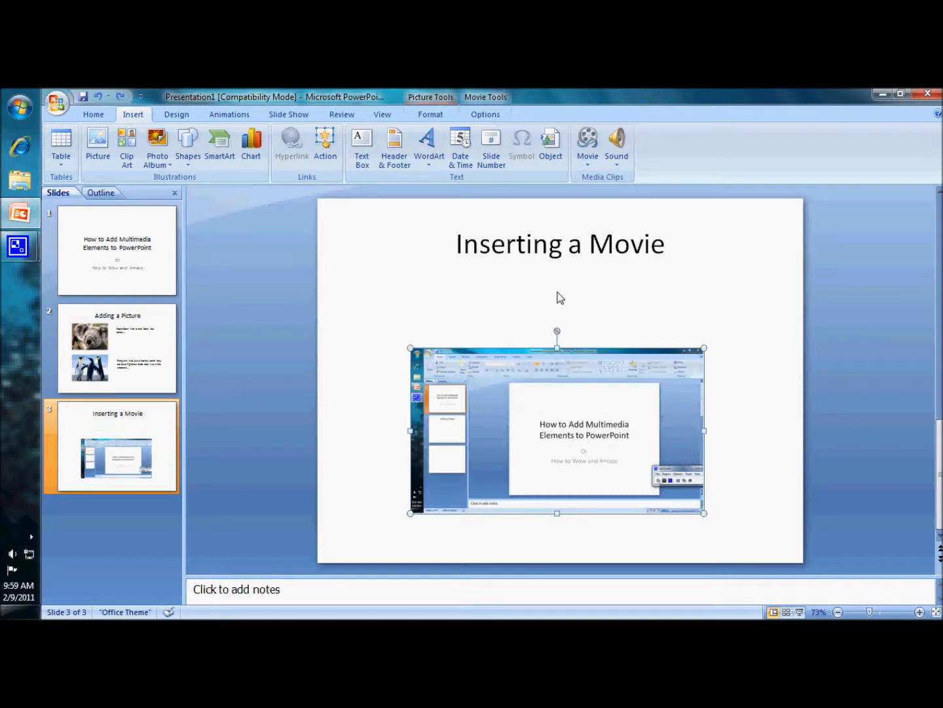
{"action": "mouse_move", "coordinate": [560, 345]}
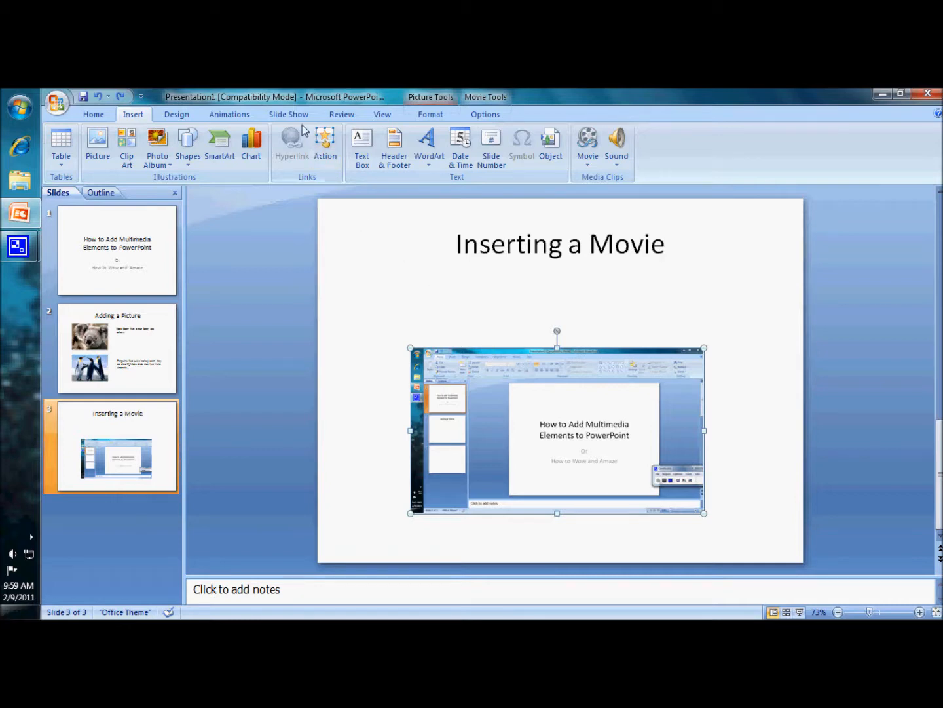
Start the slide show from the beginning
{"action": "left_click", "coordinate": [289, 114]}
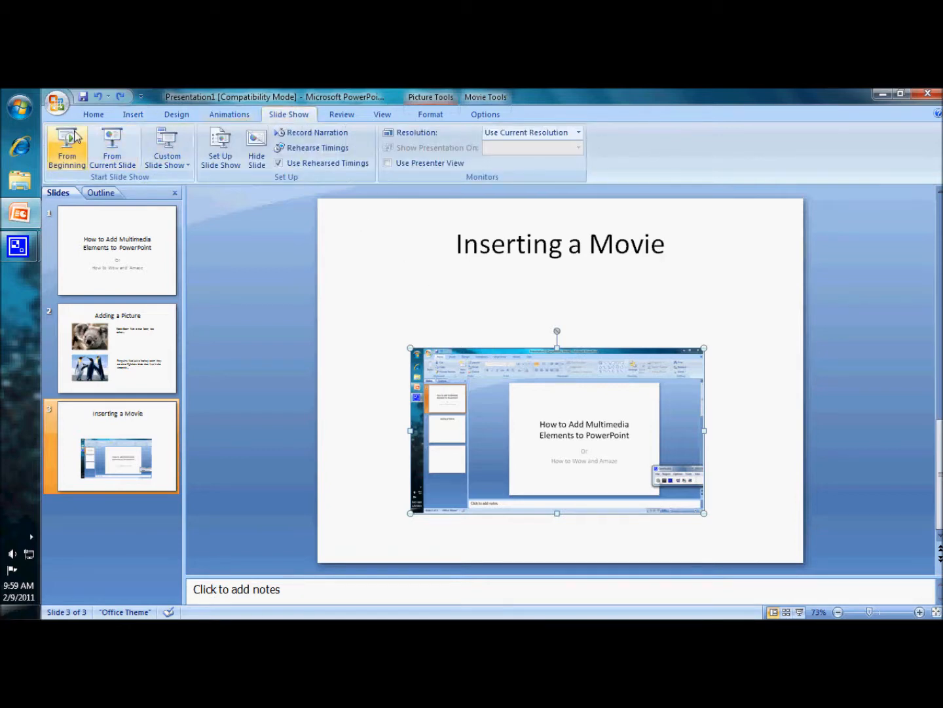
{"action": "left_click", "coordinate": [67, 147]}
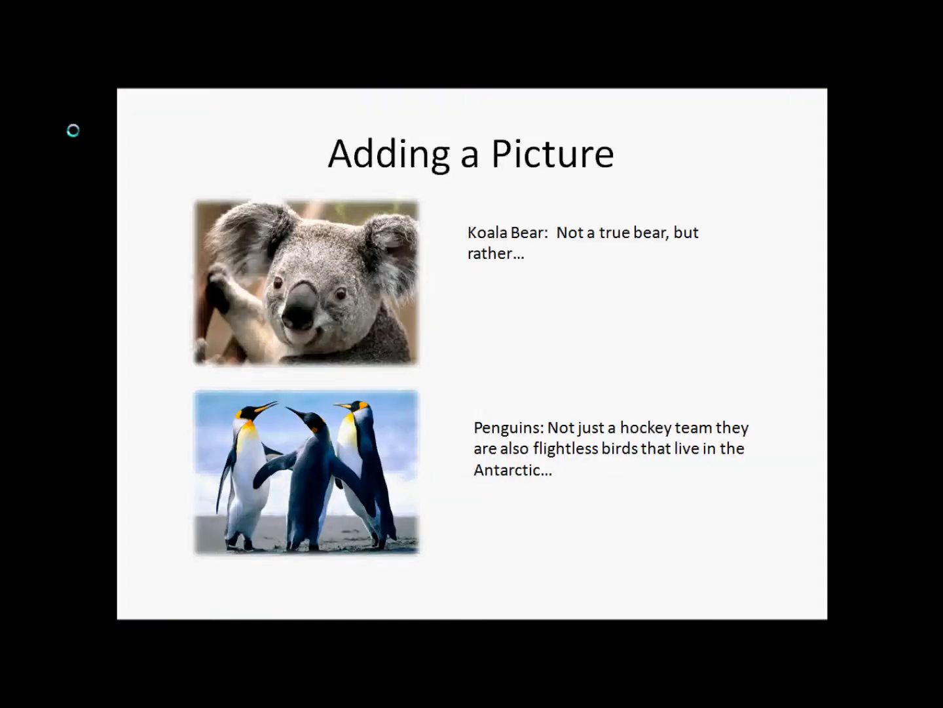